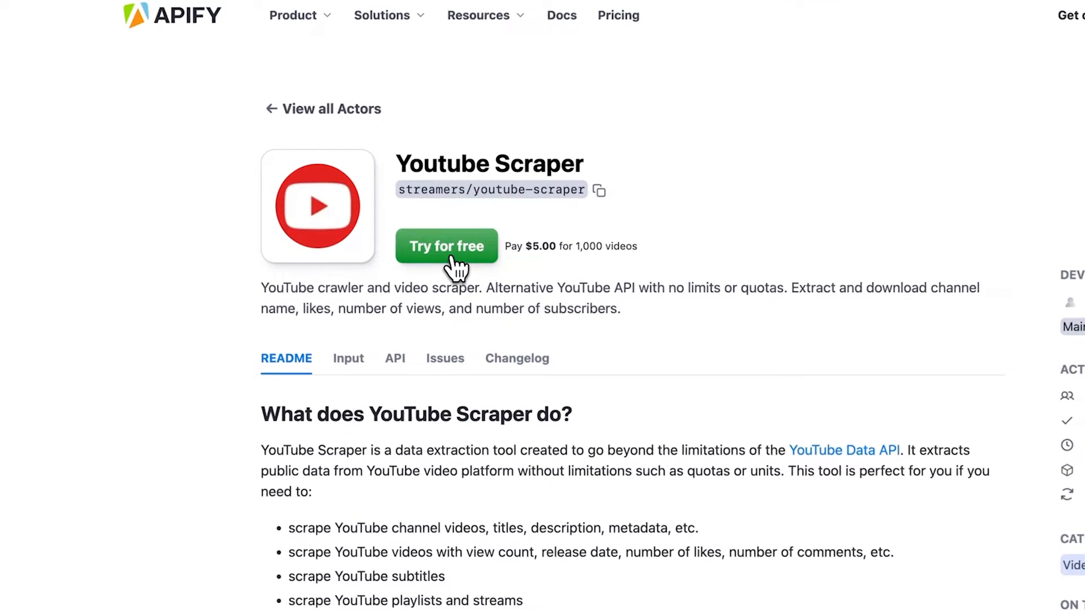
pyautogui.click(446, 247)
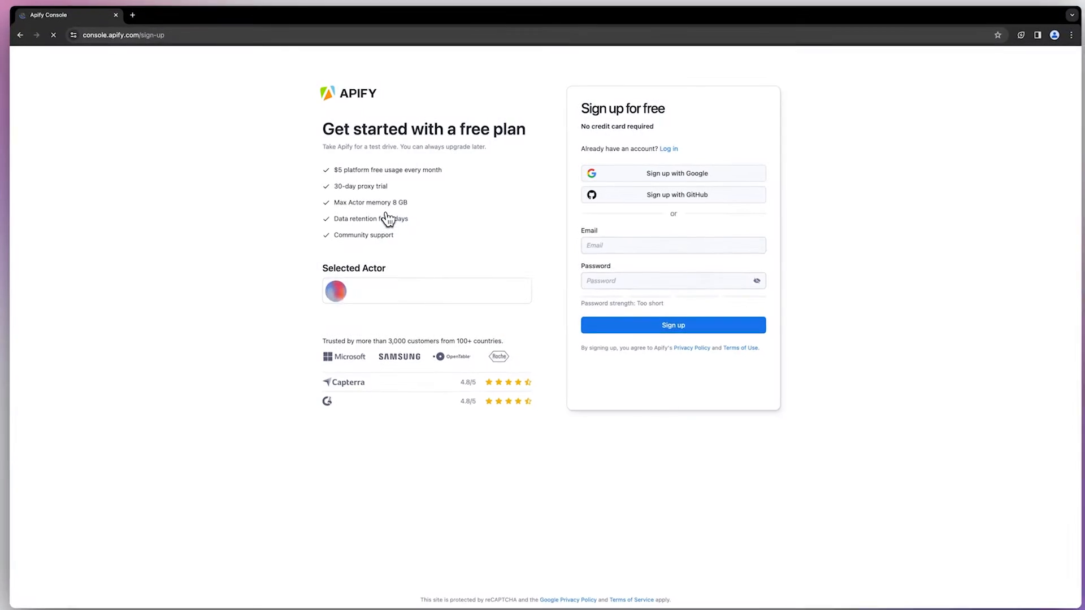
pyautogui.click(668, 244)
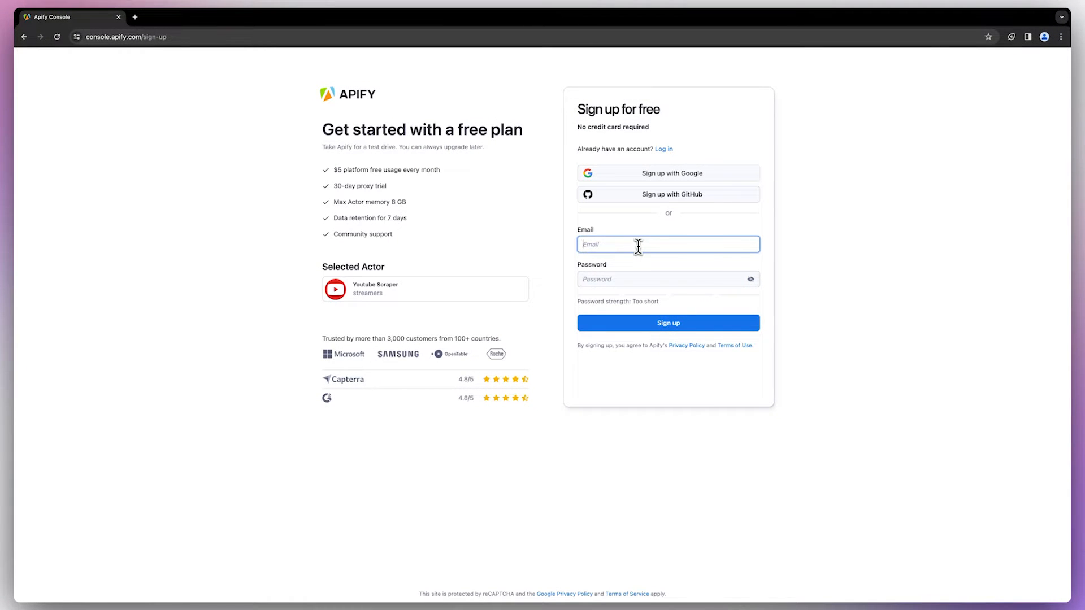
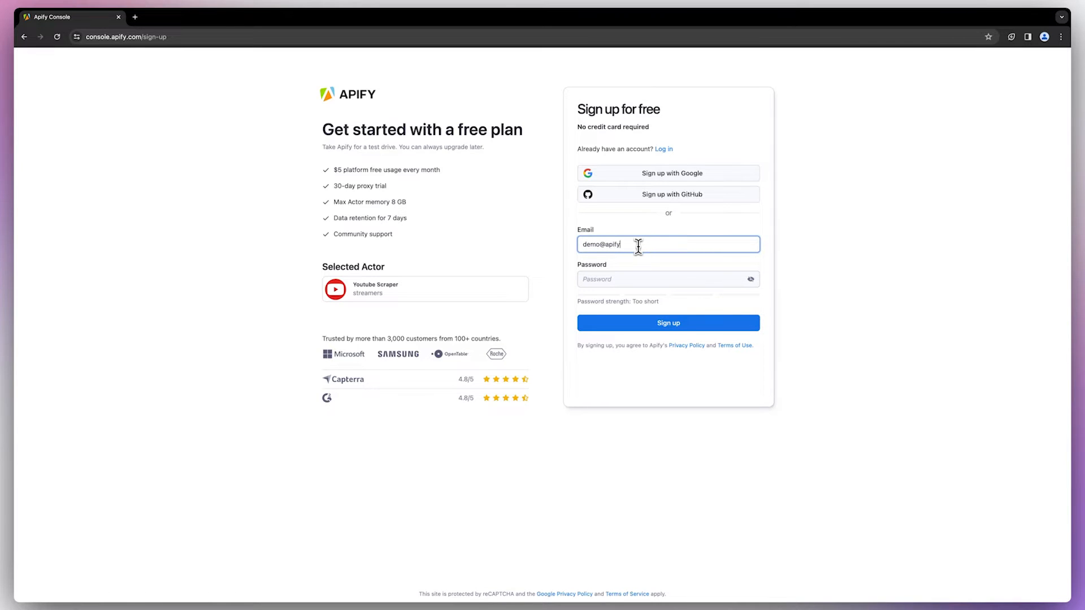
pyautogui.click(667, 323)
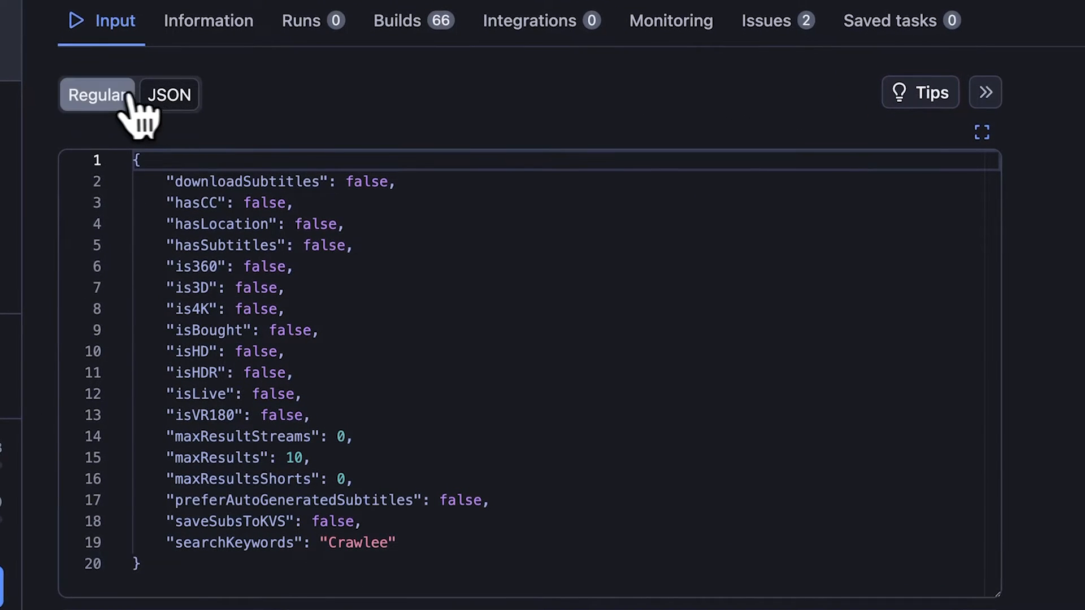
# Switch the YouTube Scraper input from raw JSON to the editable form view
pyautogui.click(98, 94)
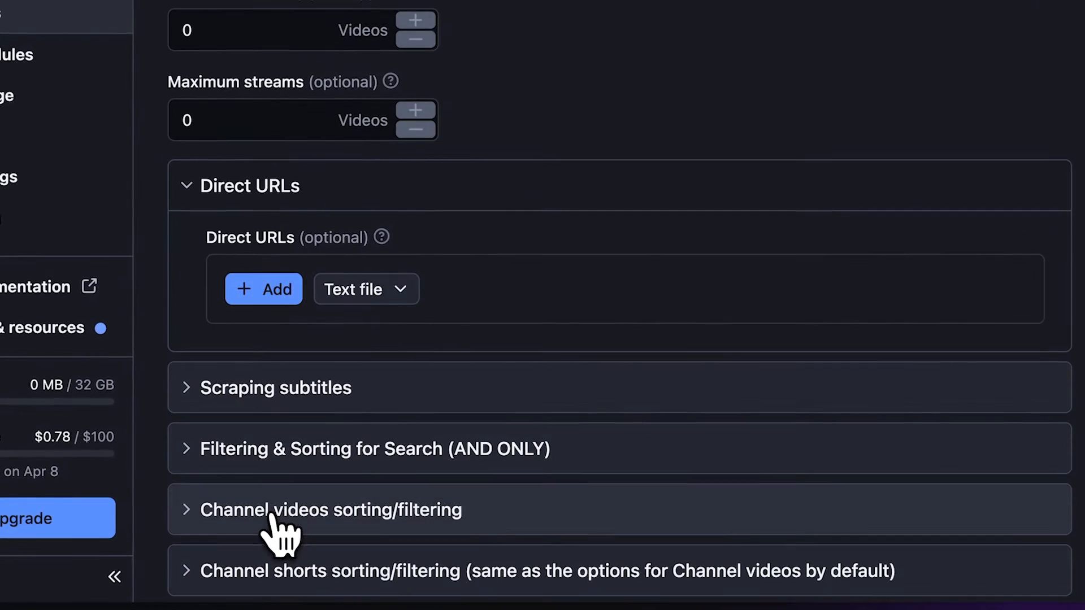
pyautogui.moveTo(277, 202)
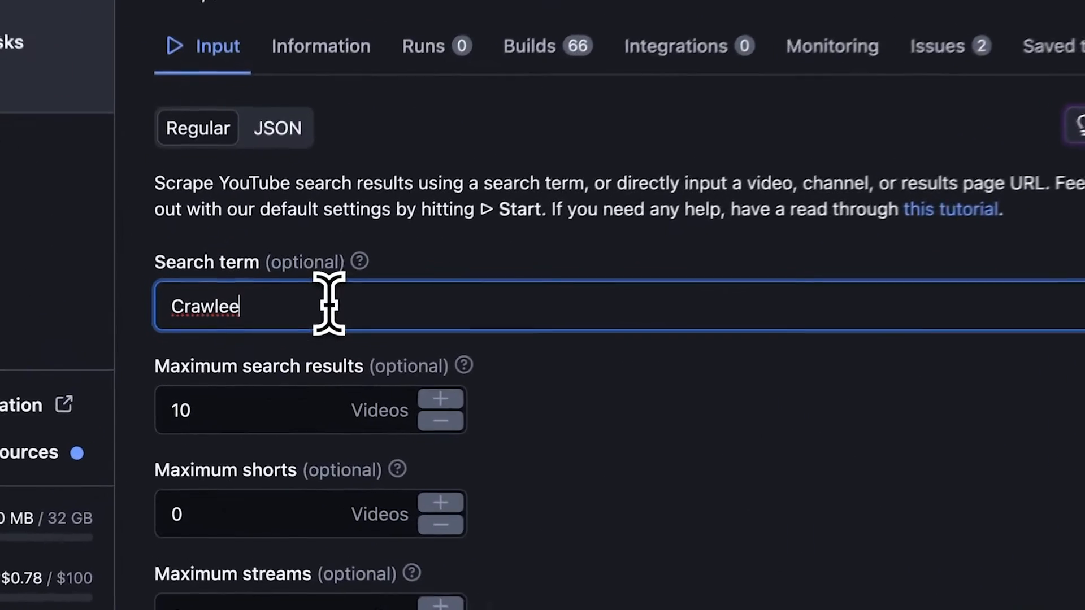
# Replace the search term 'Crawlee' with 'Web Scraping'
pyautogui.write('Web S')
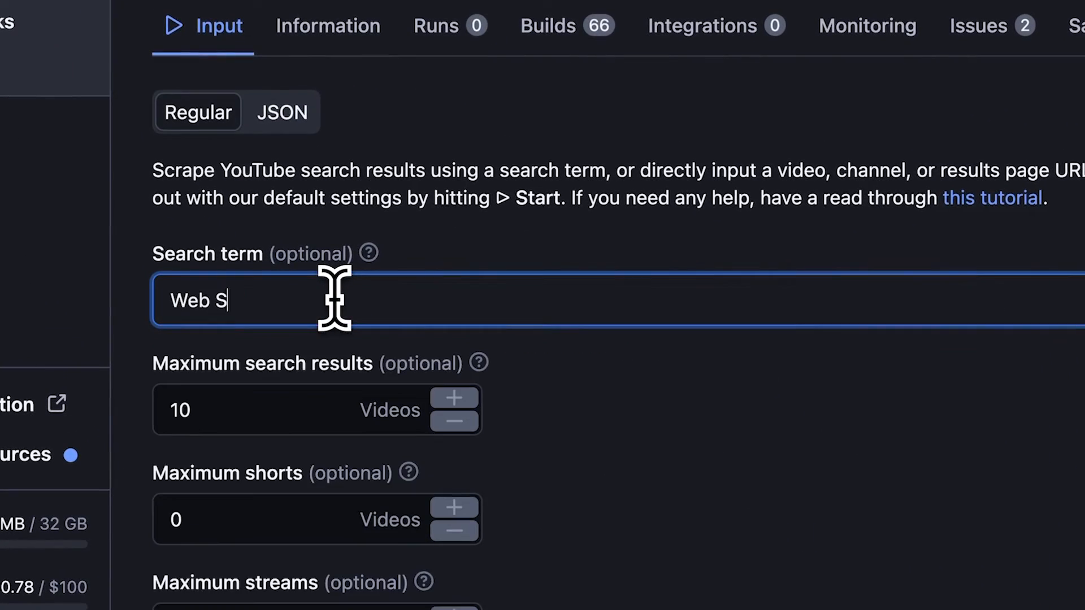
pyautogui.write('craping')
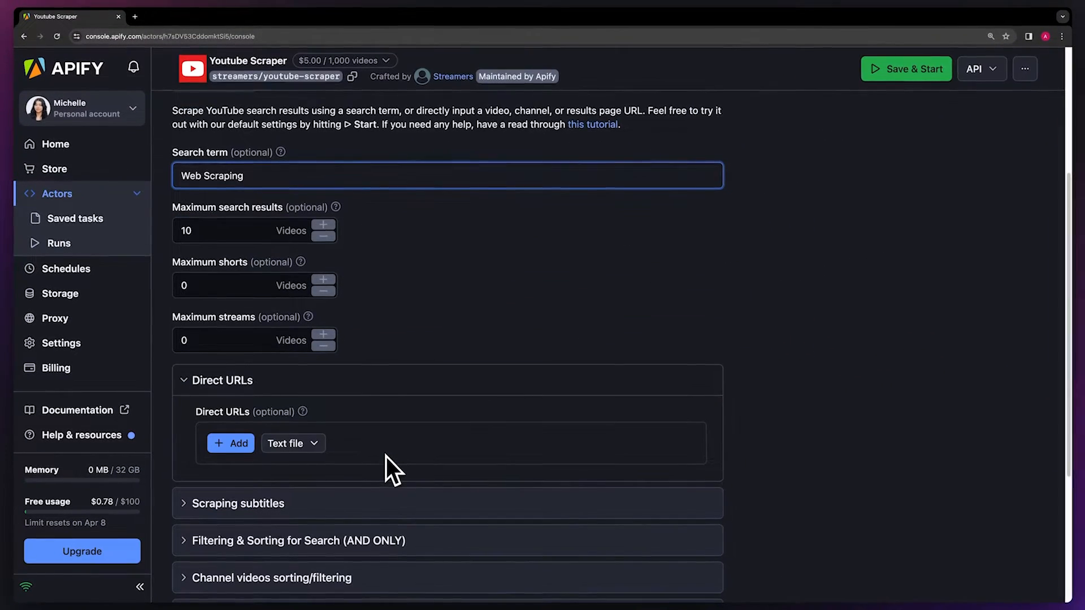
pyautogui.moveTo(269, 456)
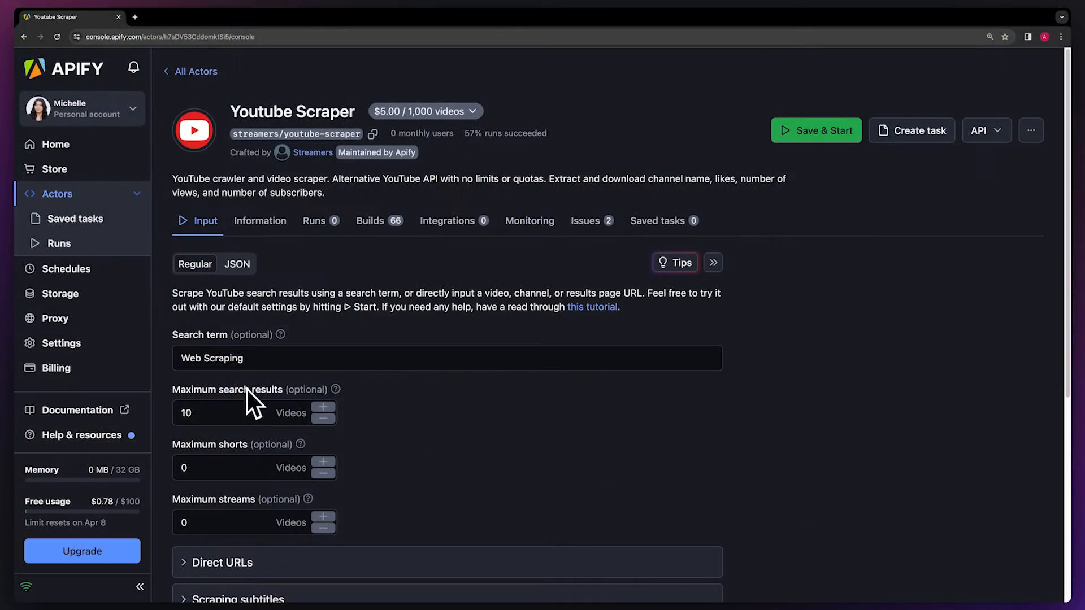
# Set maximum search results to 50 and move down to the save controls
pyautogui.click(254, 413)
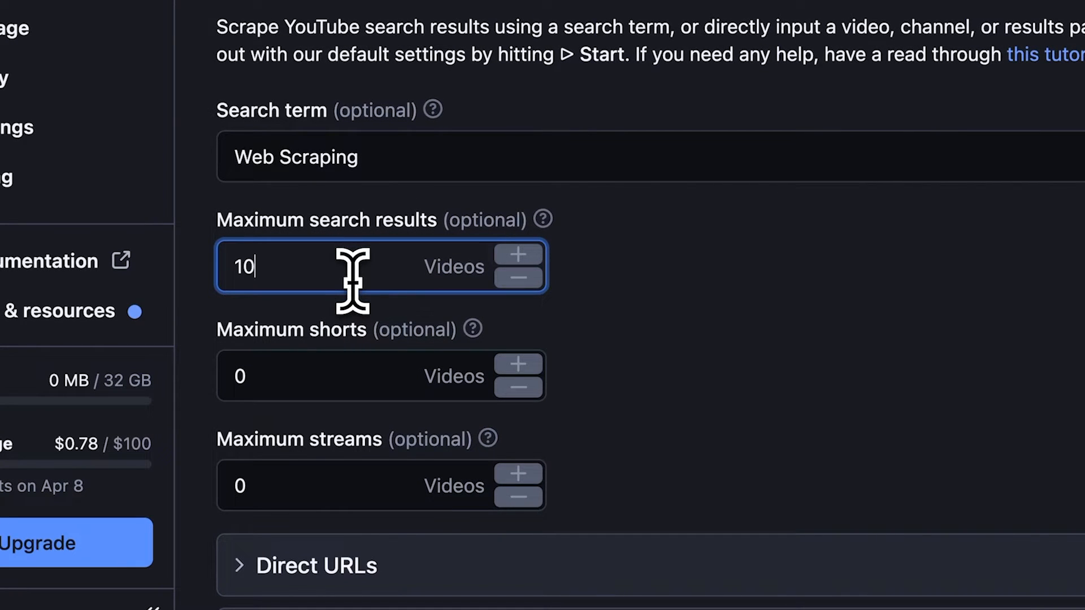
pyautogui.write('50')
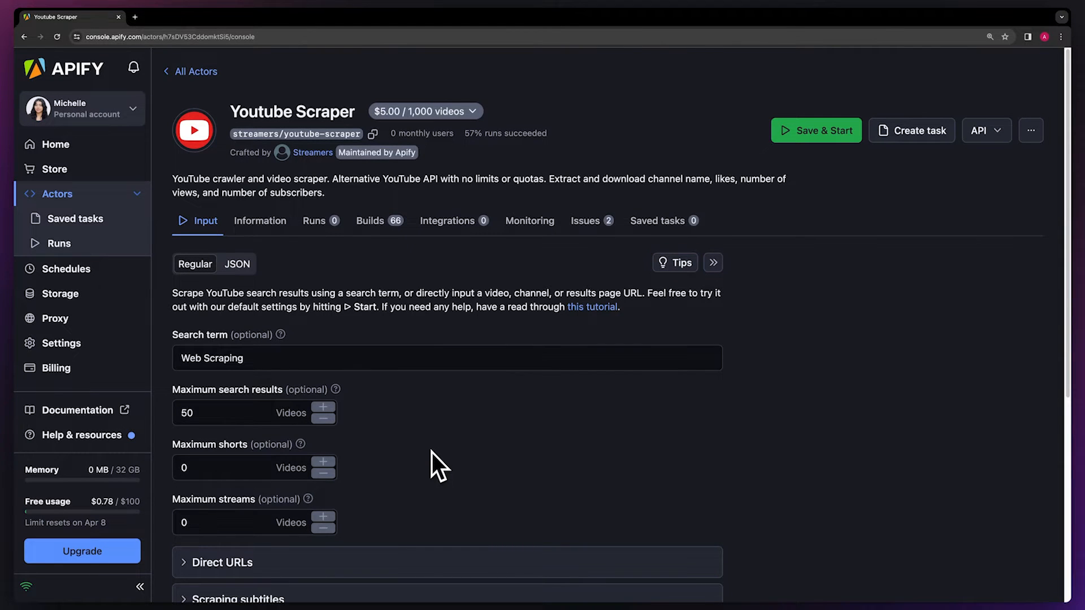
pyautogui.scroll(-3)
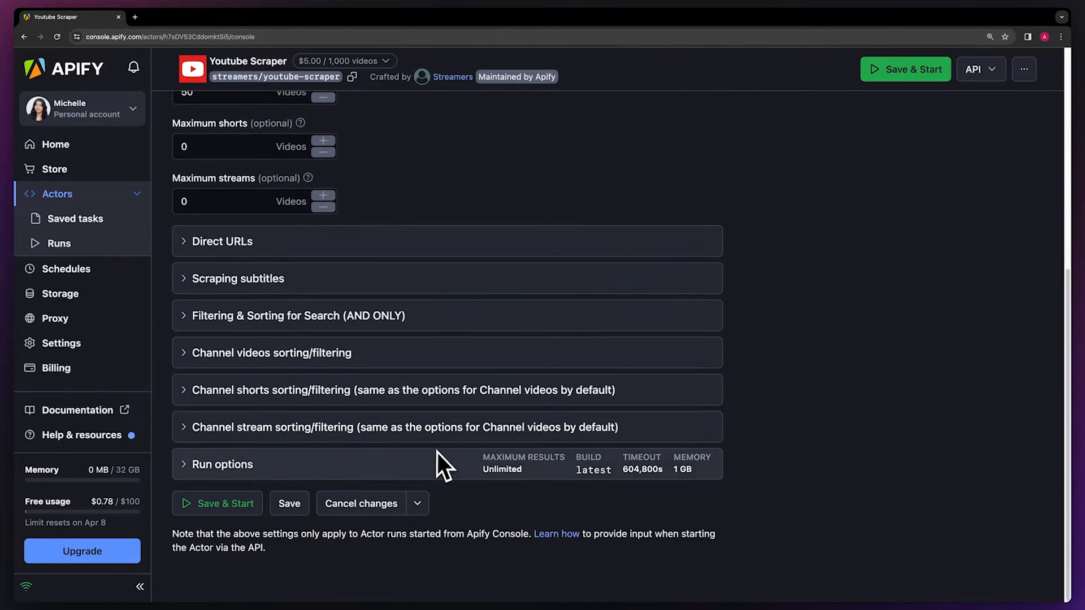
pyautogui.moveTo(453, 505)
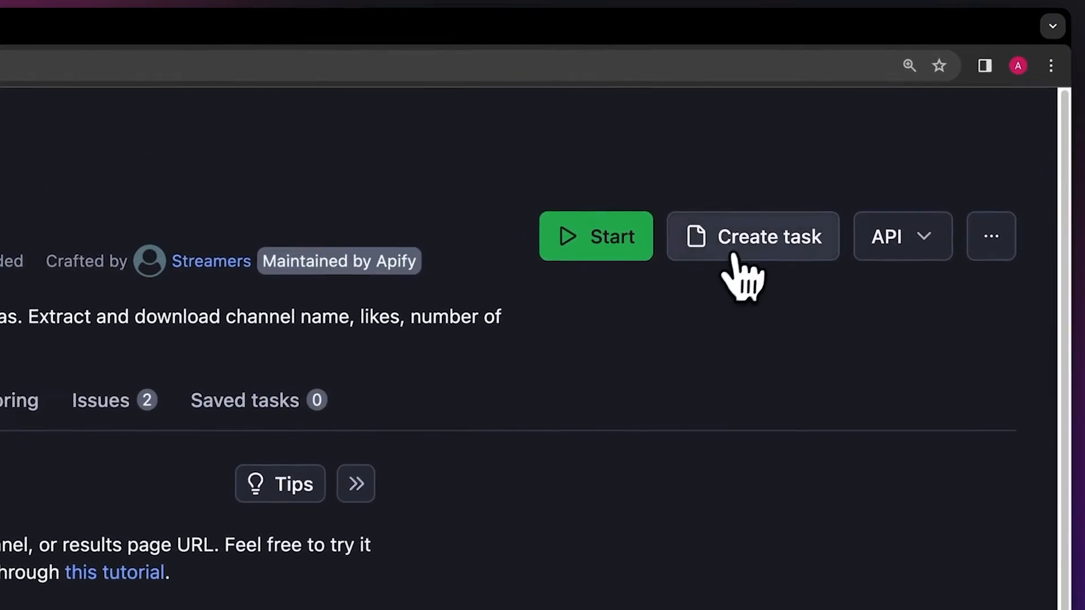
# Create the Youtube Scraper (Task) from the current input and start its run
pyautogui.click(752, 236)
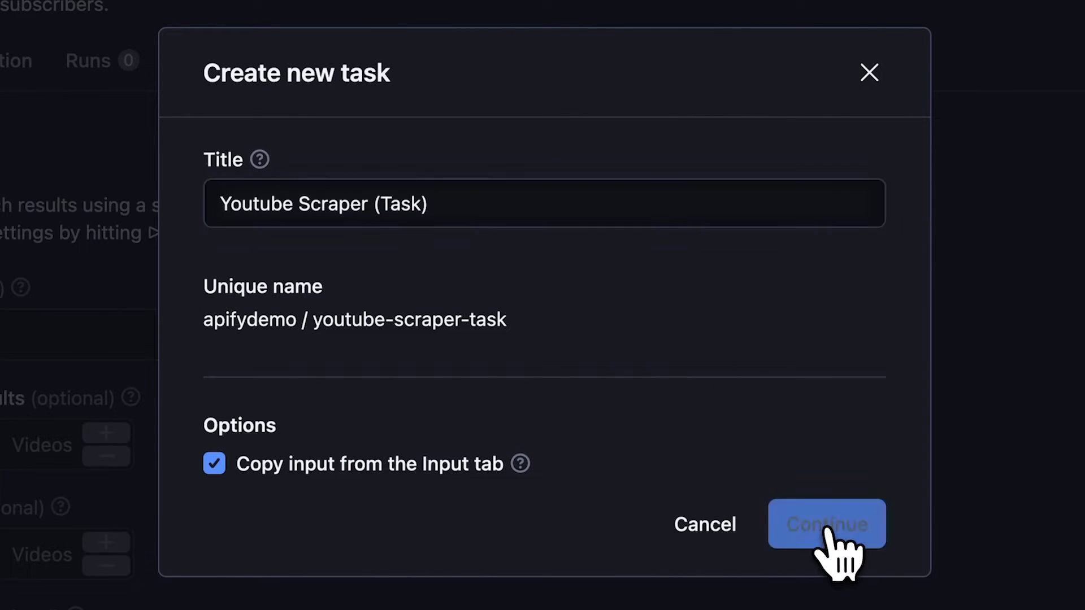
pyautogui.click(825, 523)
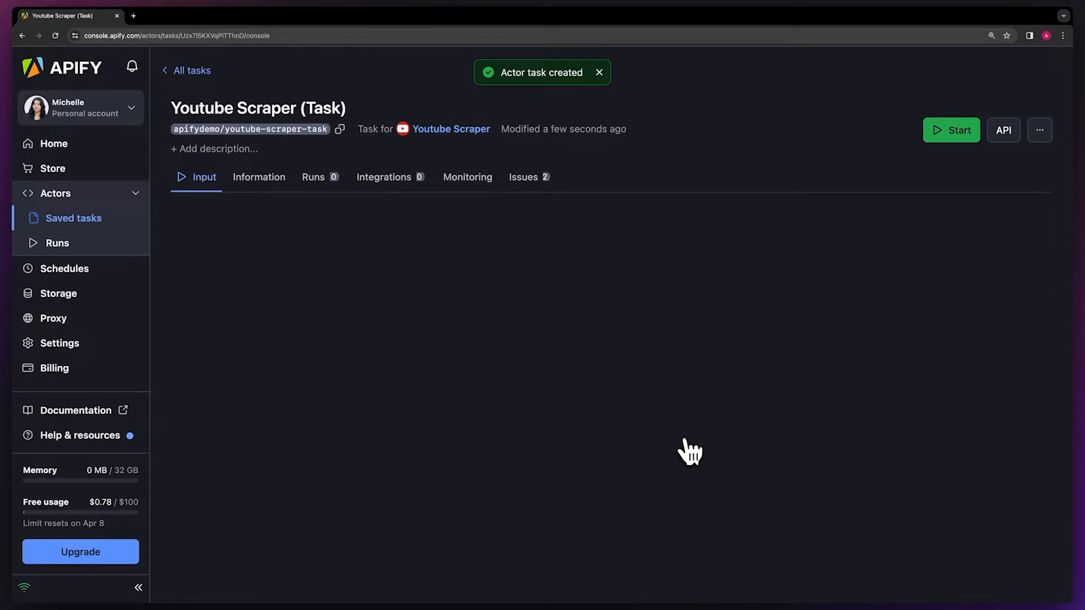
pyautogui.scroll(-3)
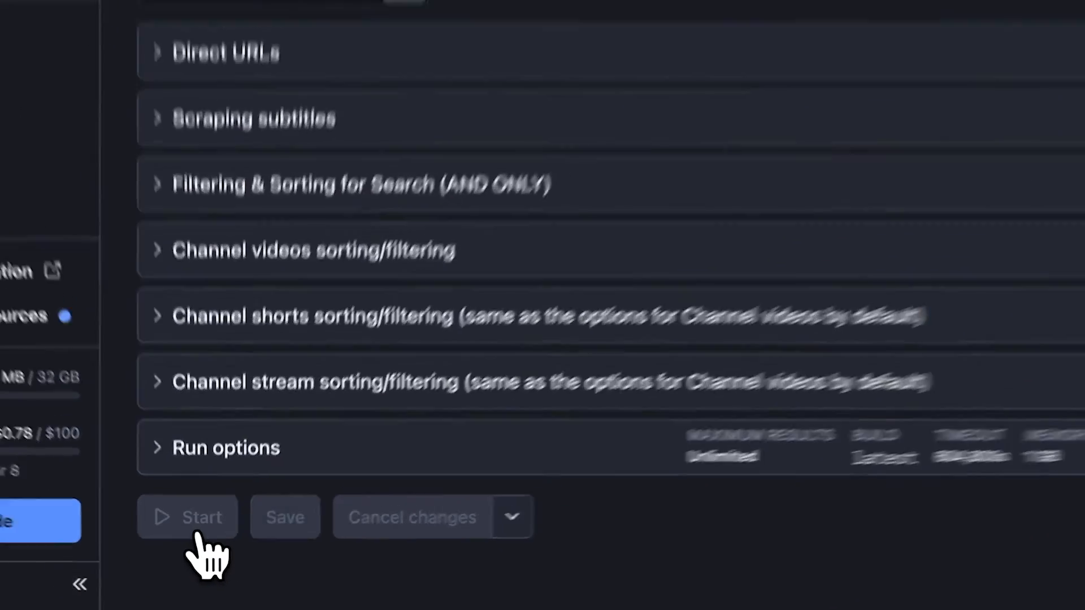
pyautogui.click(187, 516)
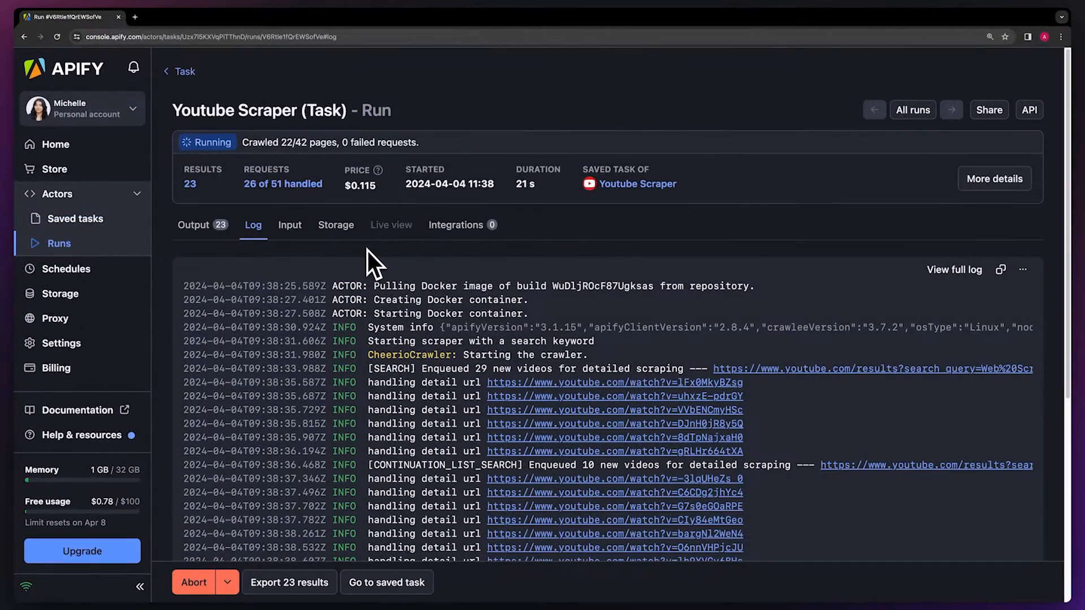
# View the run's output and bring up export options for the 50 results
pyautogui.click(195, 225)
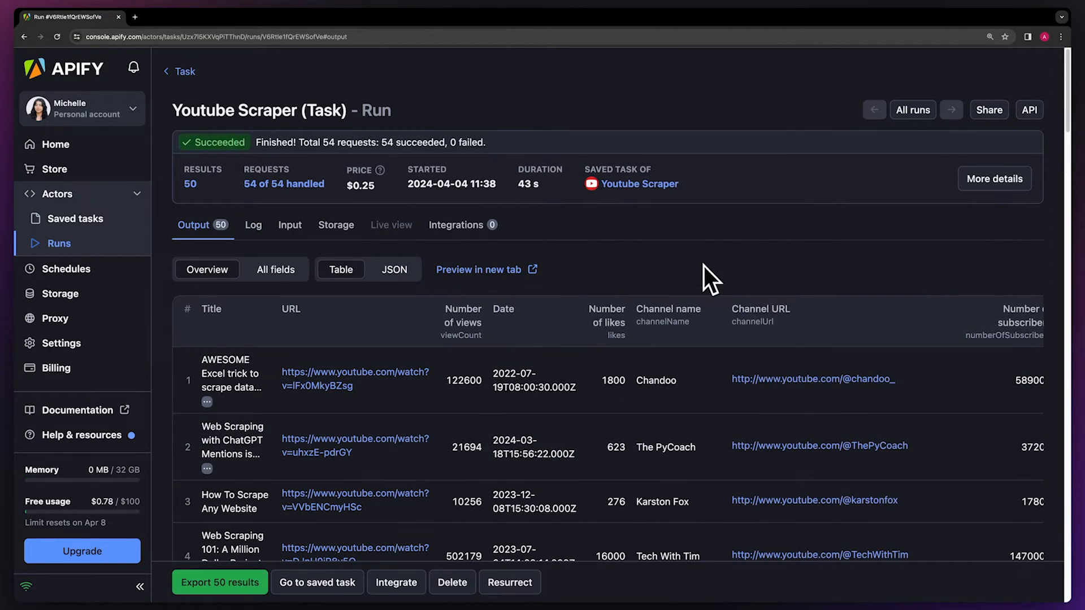
pyautogui.click(221, 582)
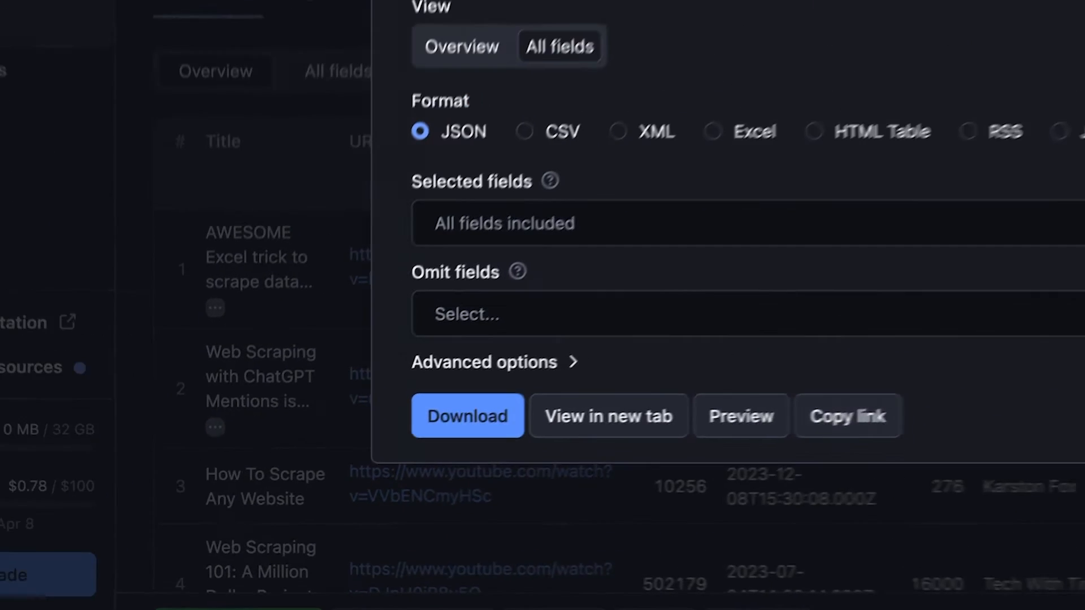
# Export the dataset as JSON after trying CSV, then return to the saved task page
pyautogui.click(286, 269)
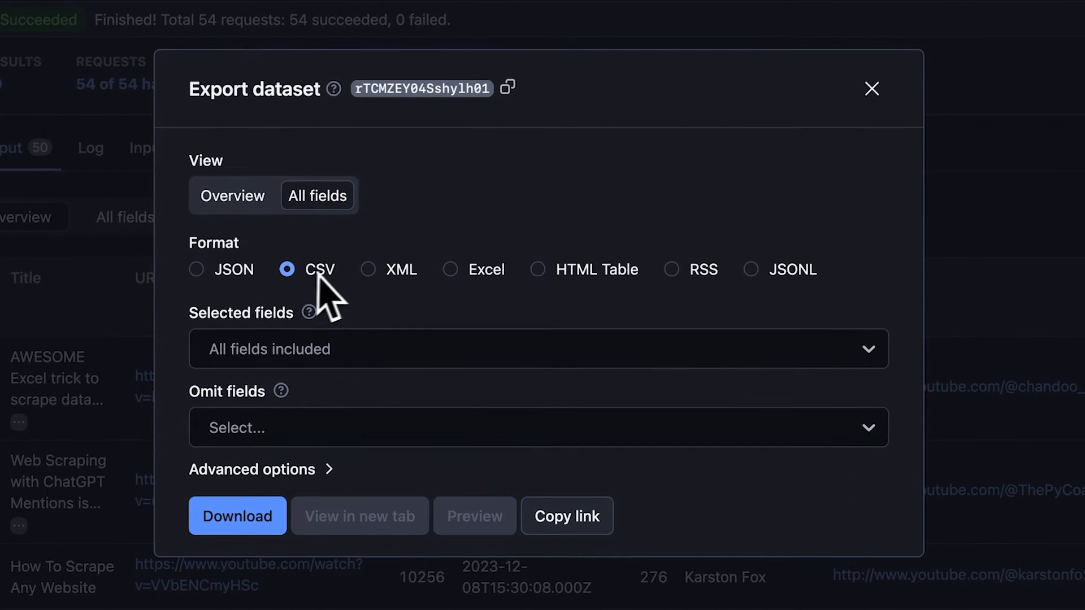
pyautogui.click(196, 269)
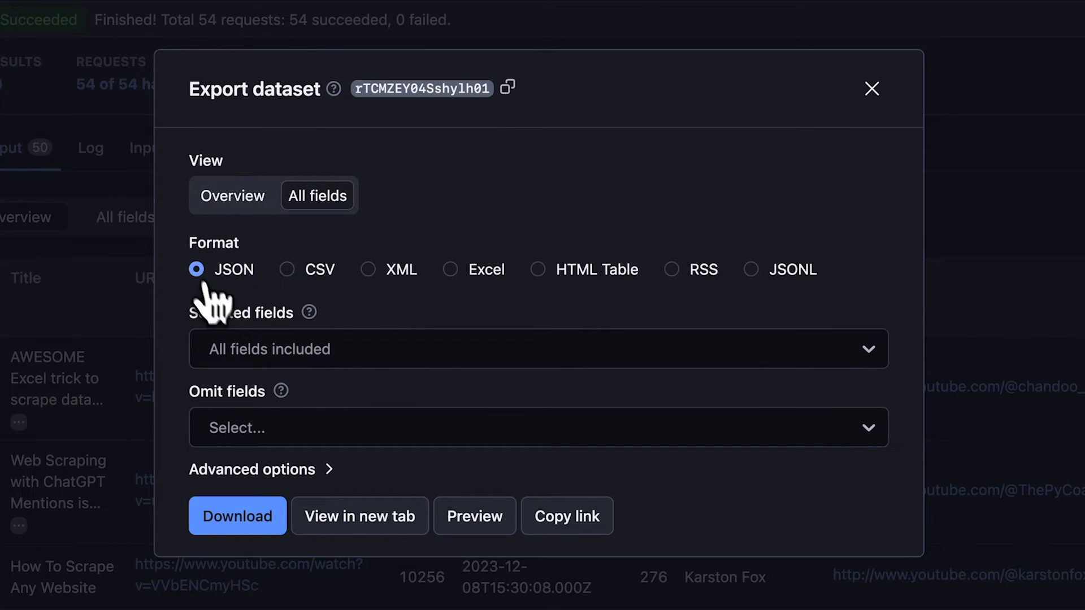
pyautogui.moveTo(325, 356)
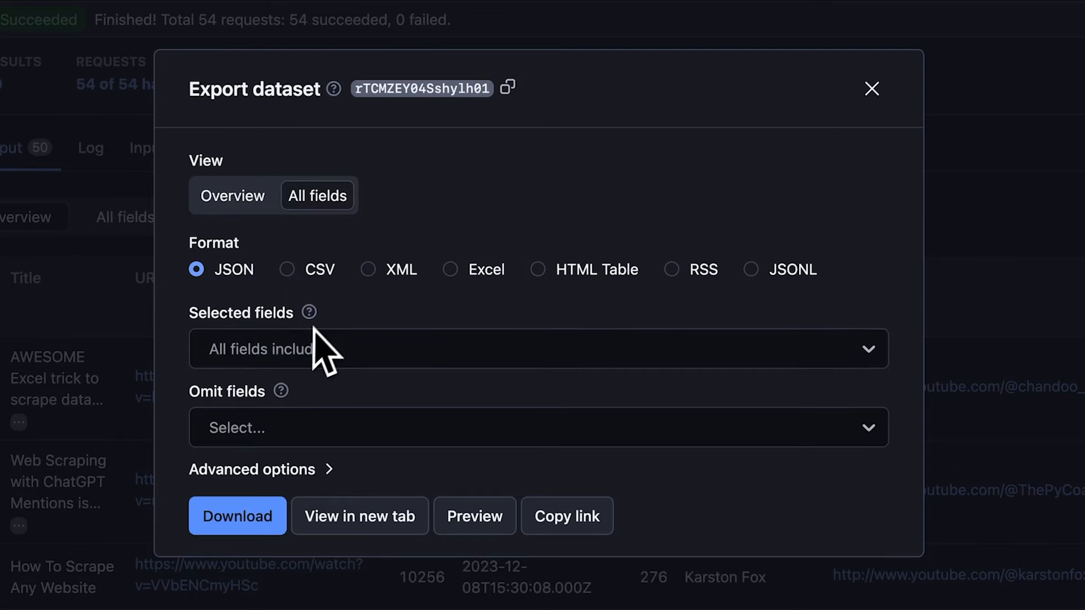
pyautogui.click(236, 515)
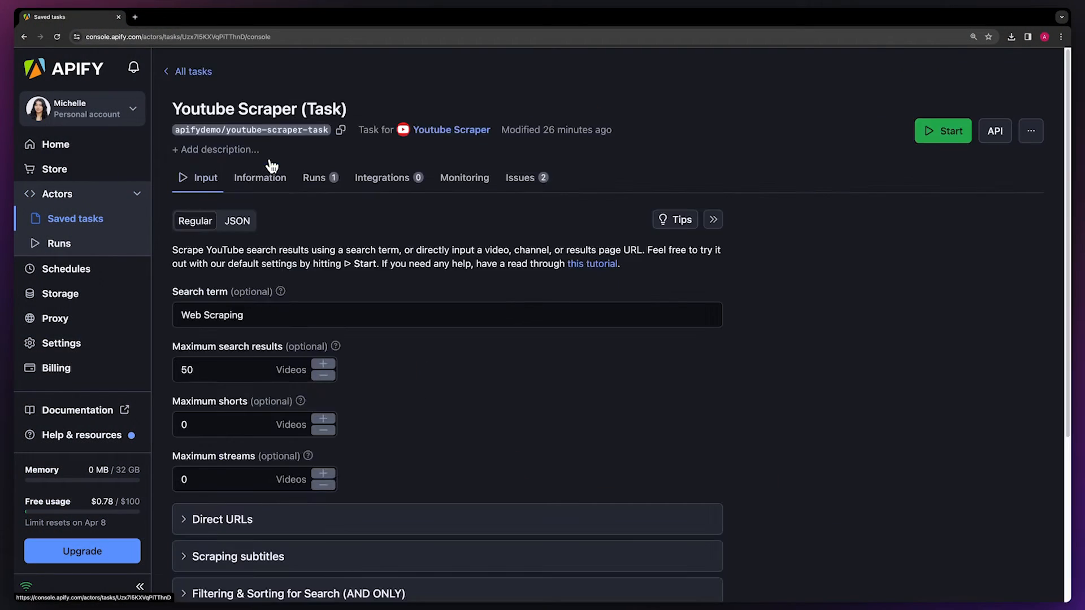
# Create the daily UTC schedule youtube-scraper-task-schedule from the task's actions menu
pyautogui.click(1030, 131)
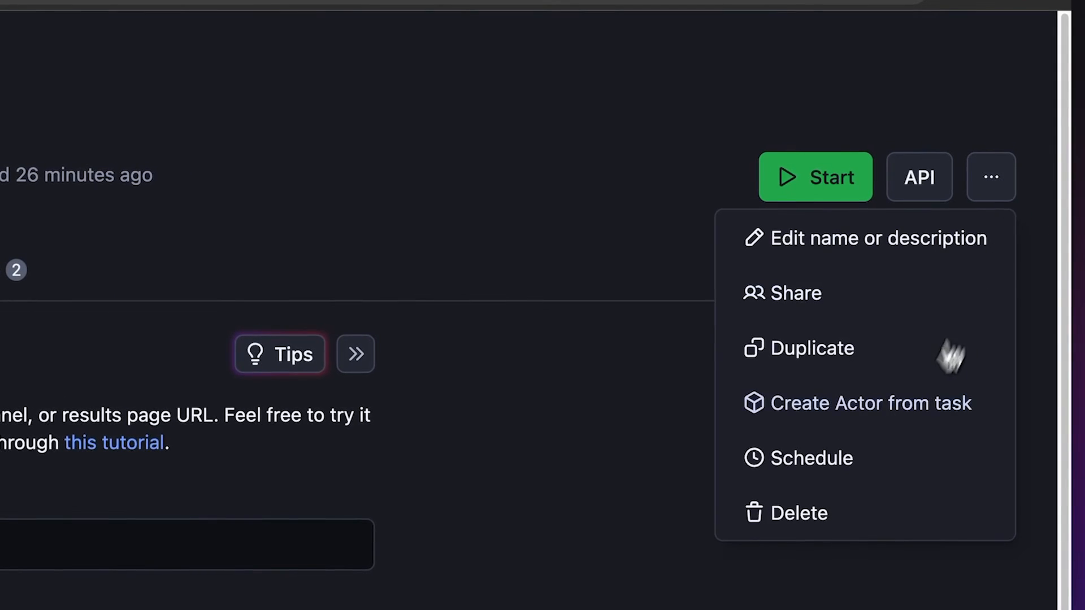
pyautogui.click(810, 458)
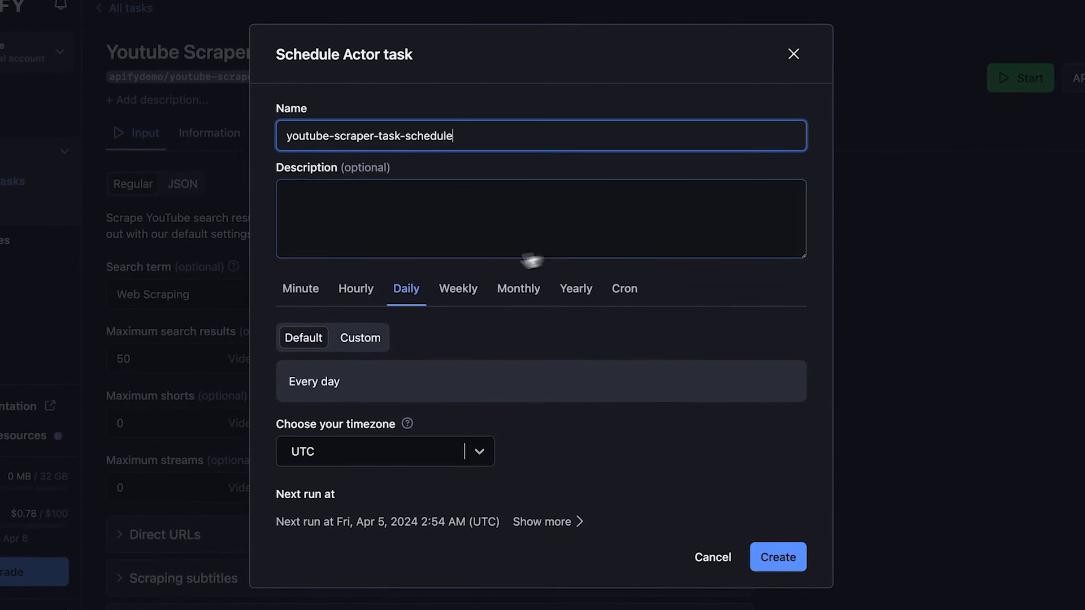
pyautogui.click(358, 289)
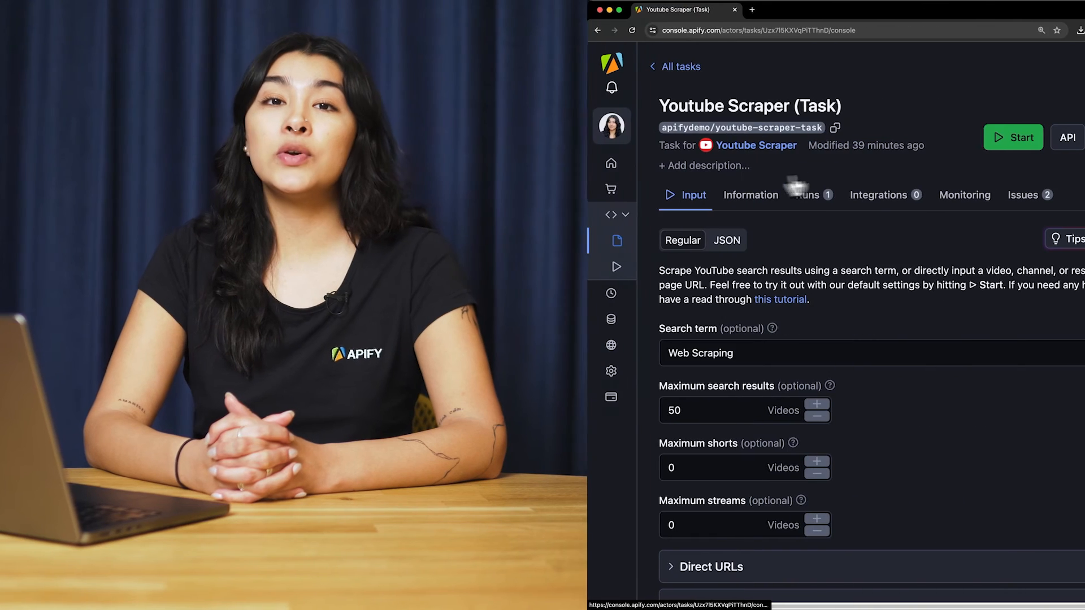
# Show the task's Issues list with two open issues
pyautogui.click(1029, 194)
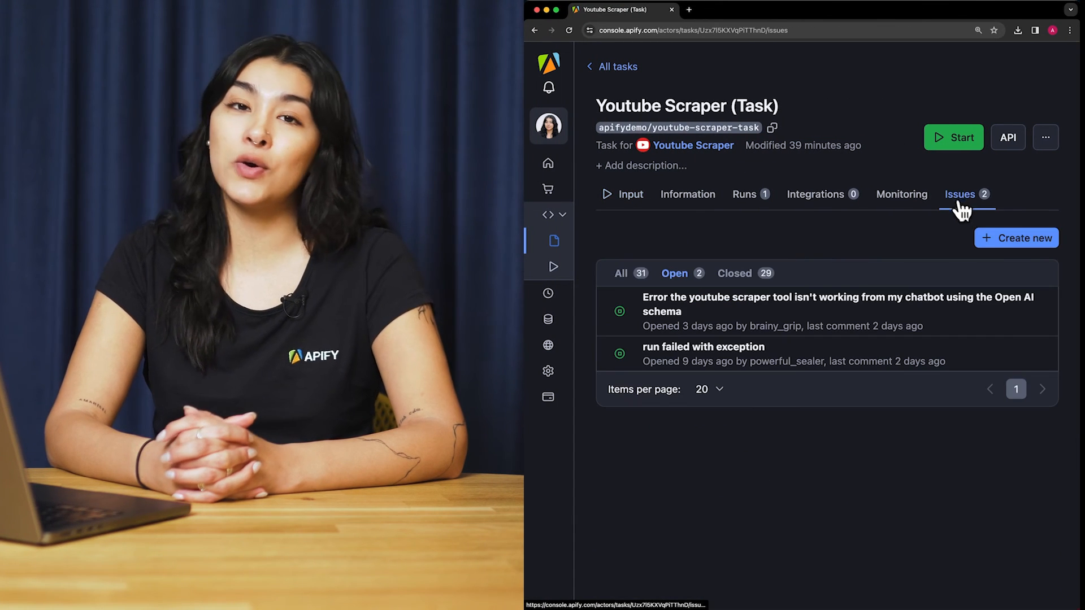